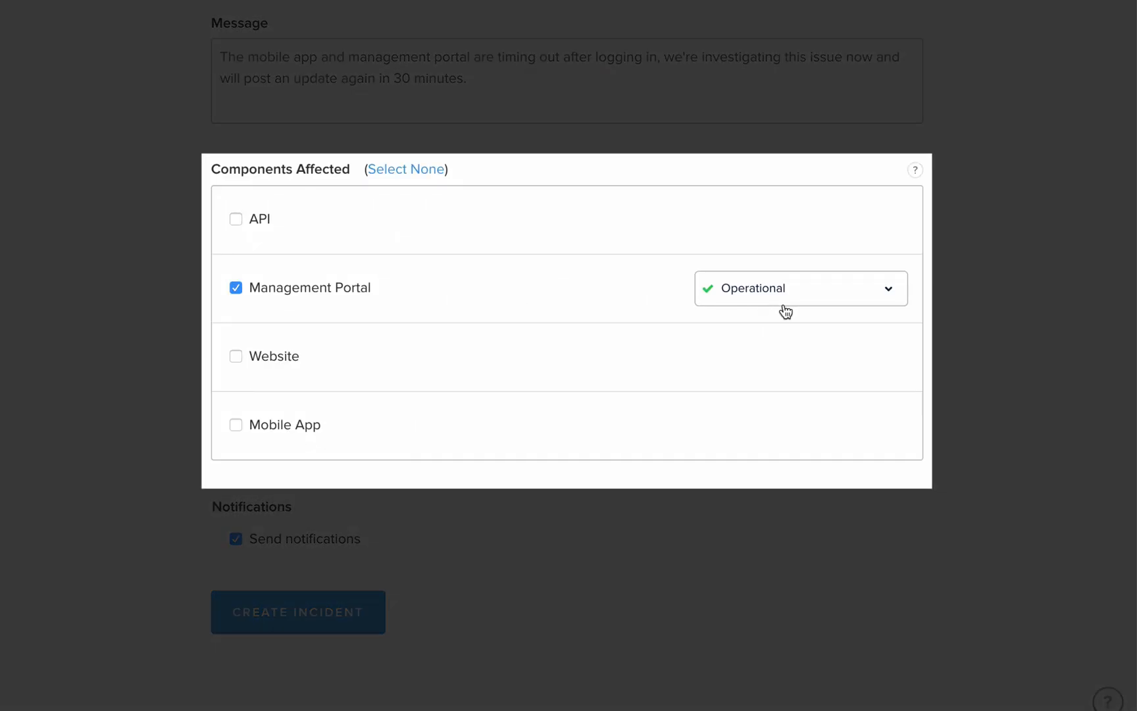
- Set Management Portal to Major Outage and add Mobile App as a Major Outage component
click(800, 288)
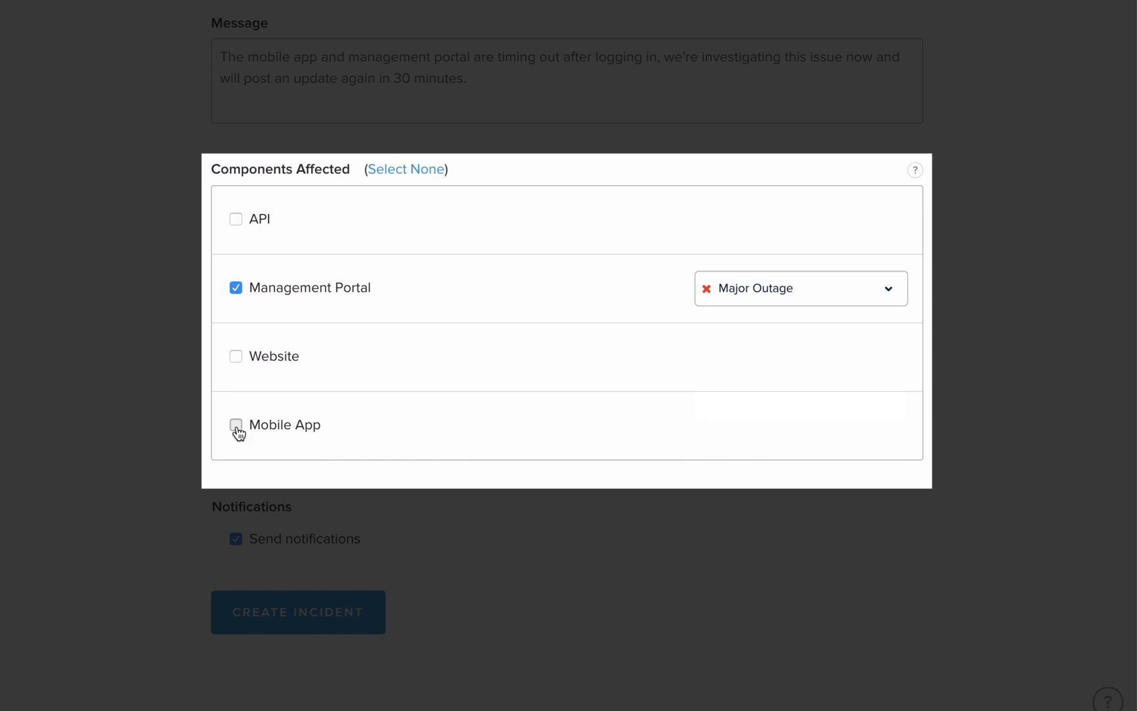
click(236, 425)
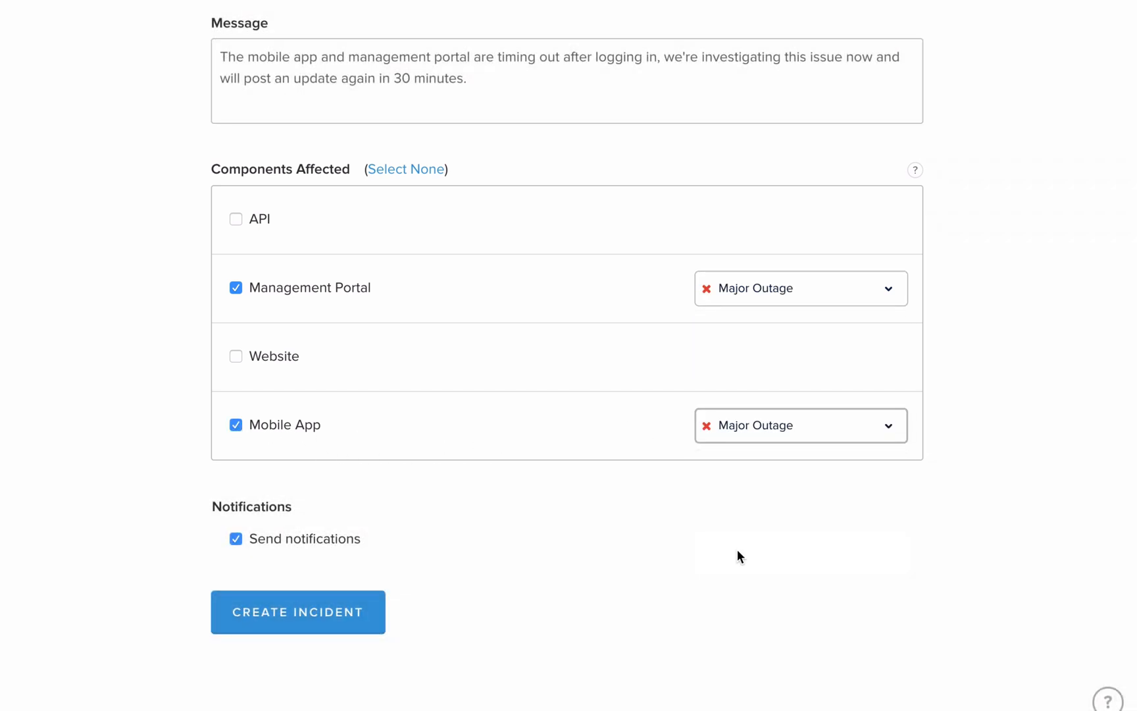
click(297, 612)
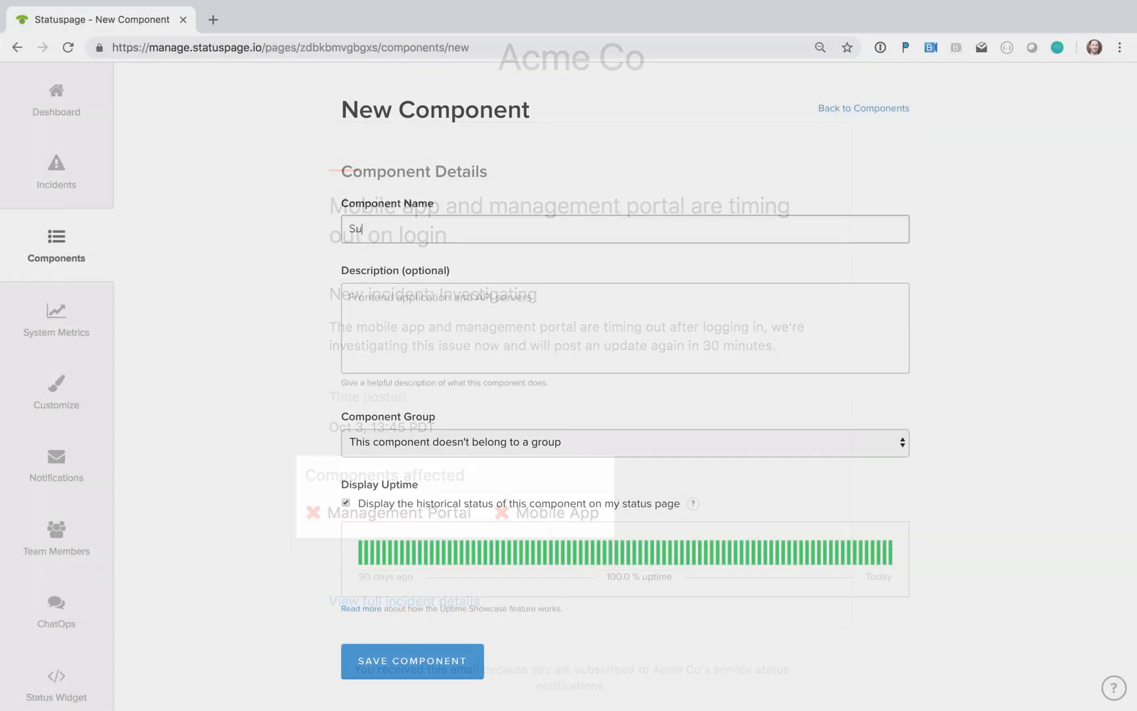
- Describe Support Center as including all services for contacting support
text(This includes)
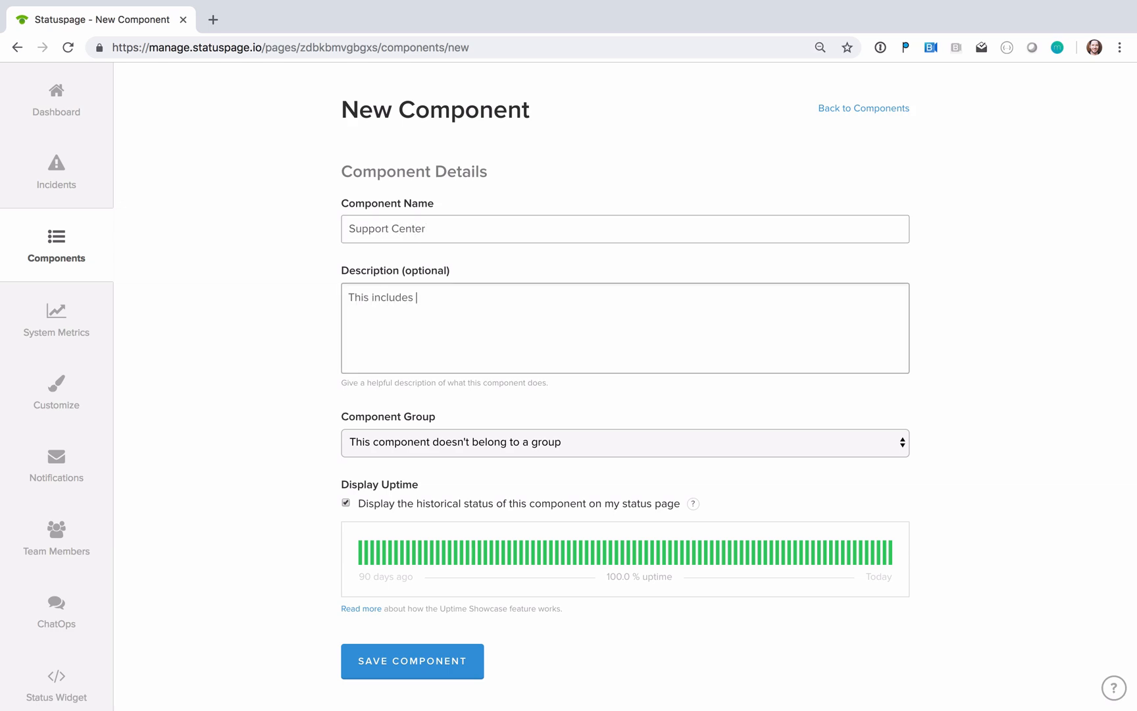
text(all services for contacting supp)
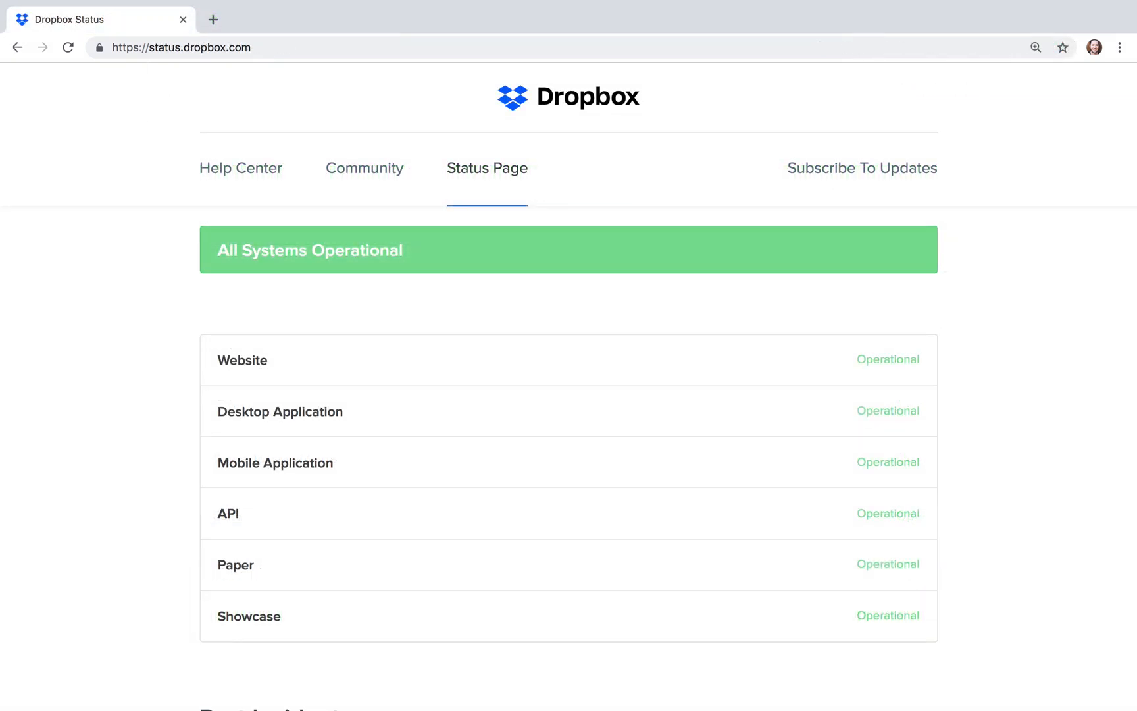
- Scroll through Dropbox's component list, all showing operational
scroll(down, 3)
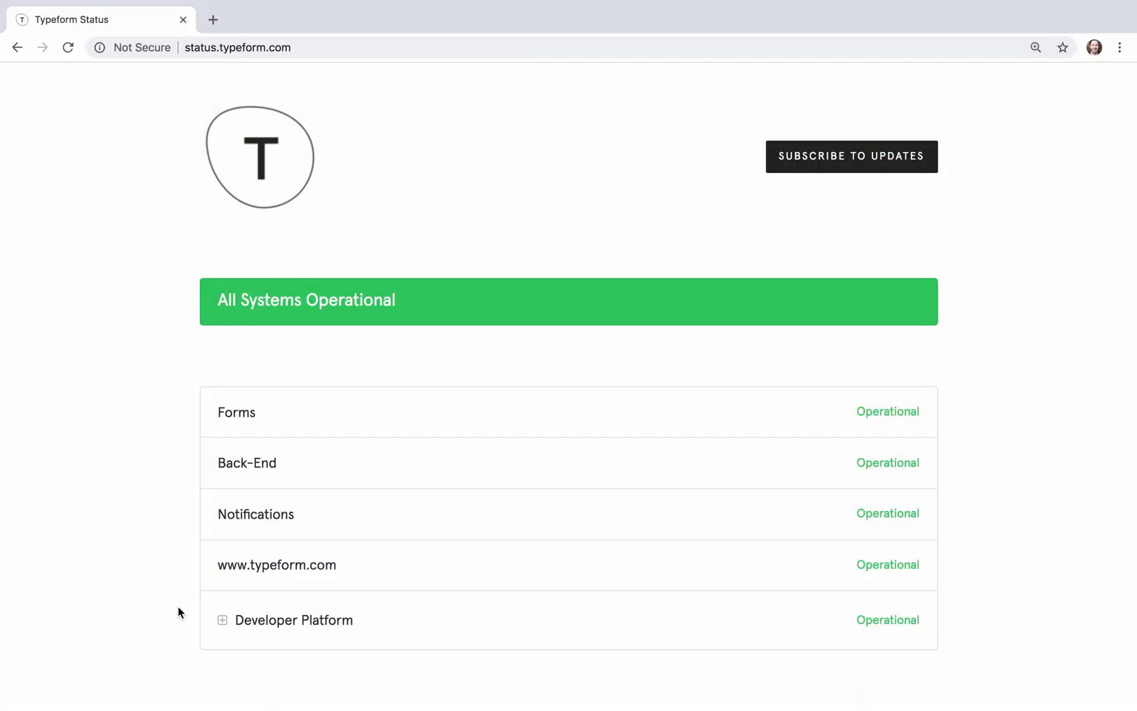
- Expand the Developer Platform group on Typeform's status page
click(223, 620)
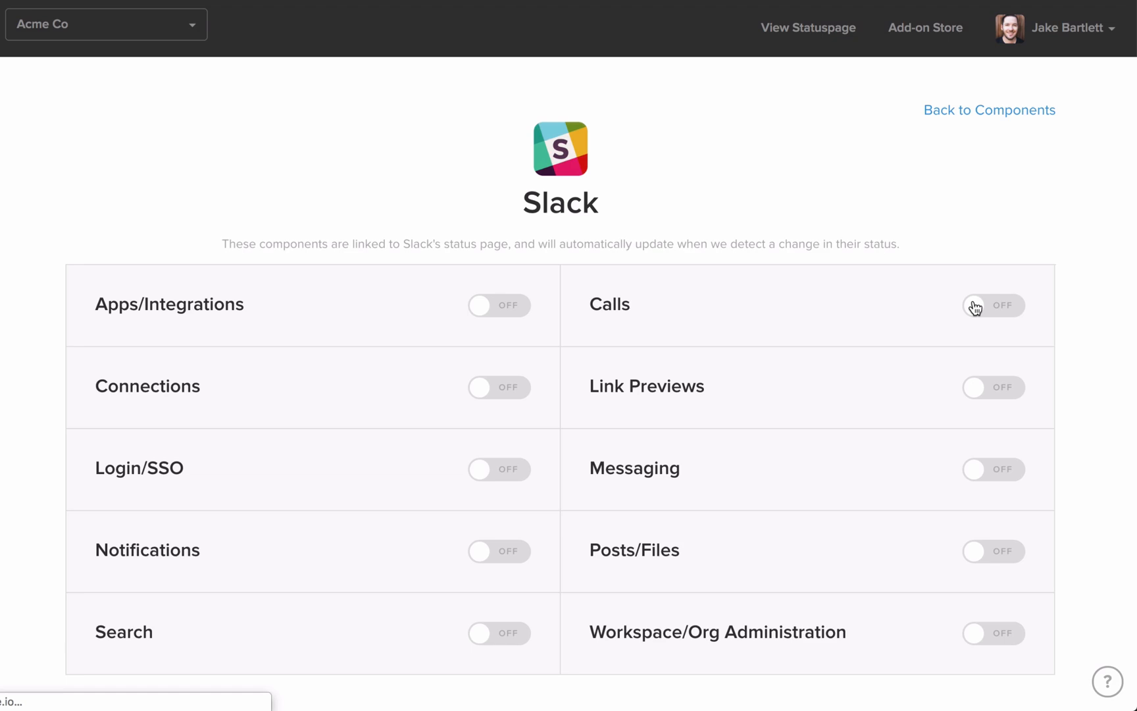
- Turn on Slack's Apps/Integrations and Connections third-party components
click(498, 305)
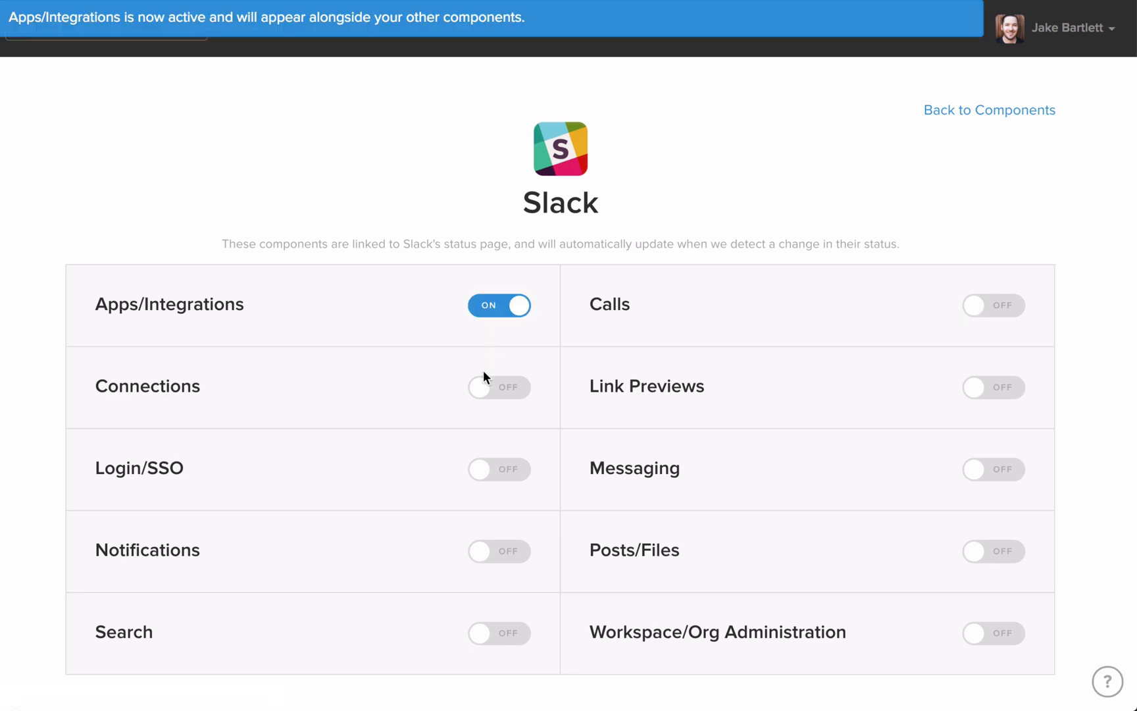
click(989, 110)
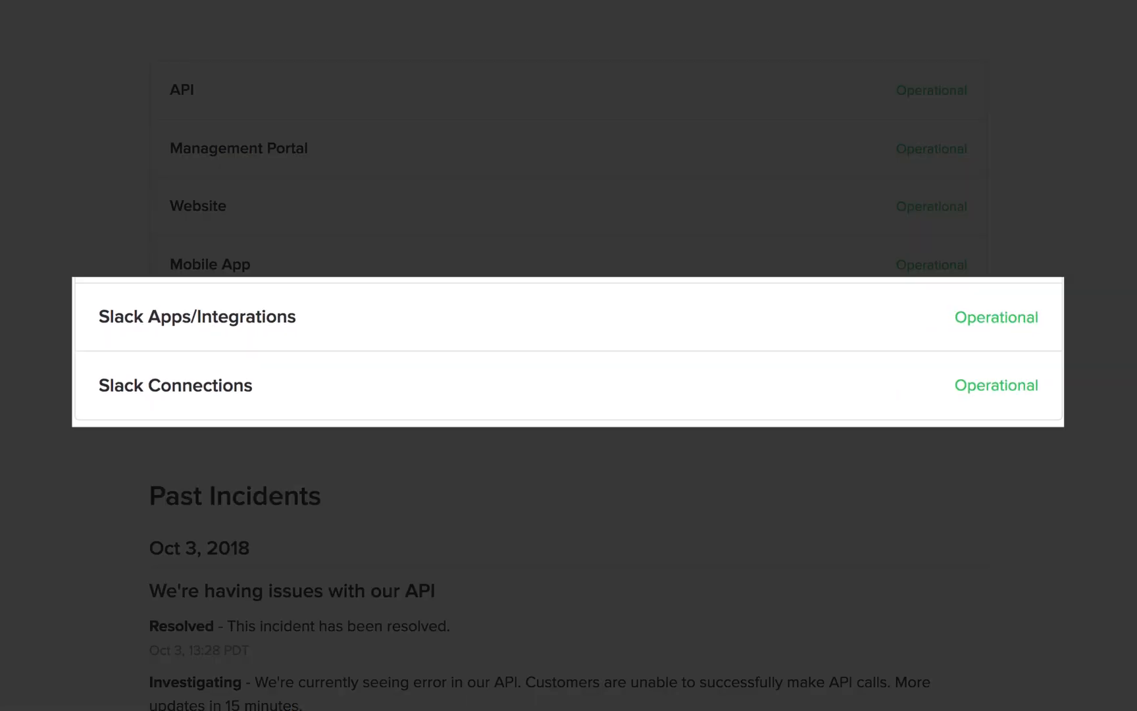
scroll(up, 3)
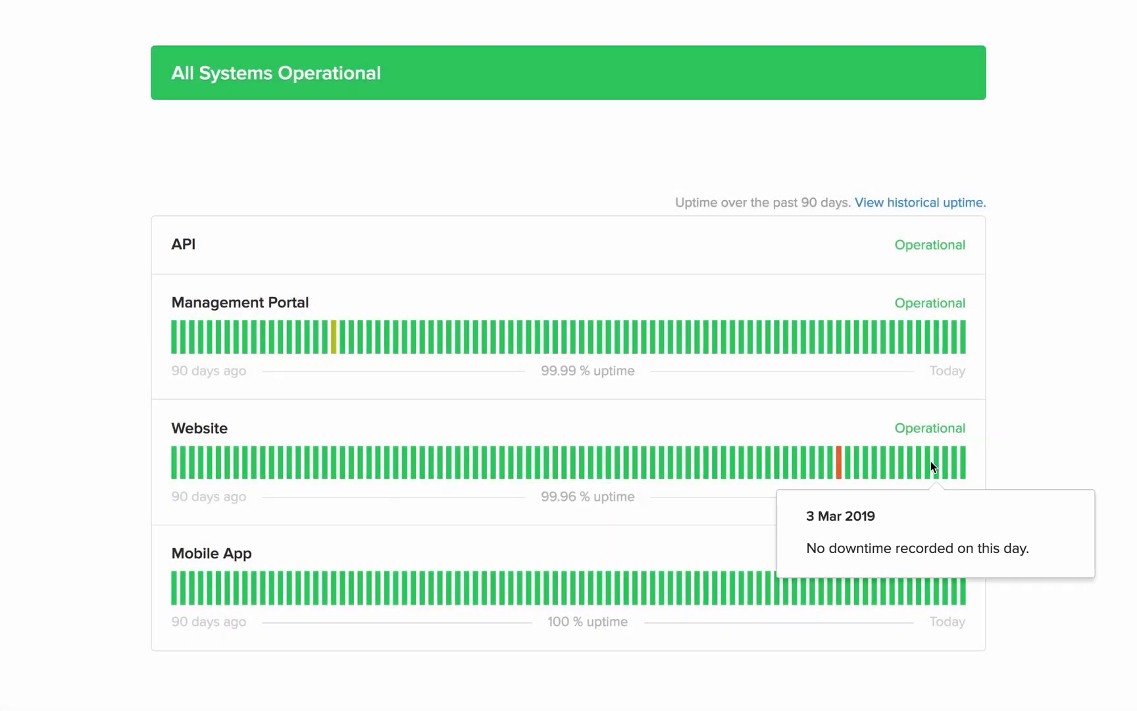
mouse_move(856, 464)
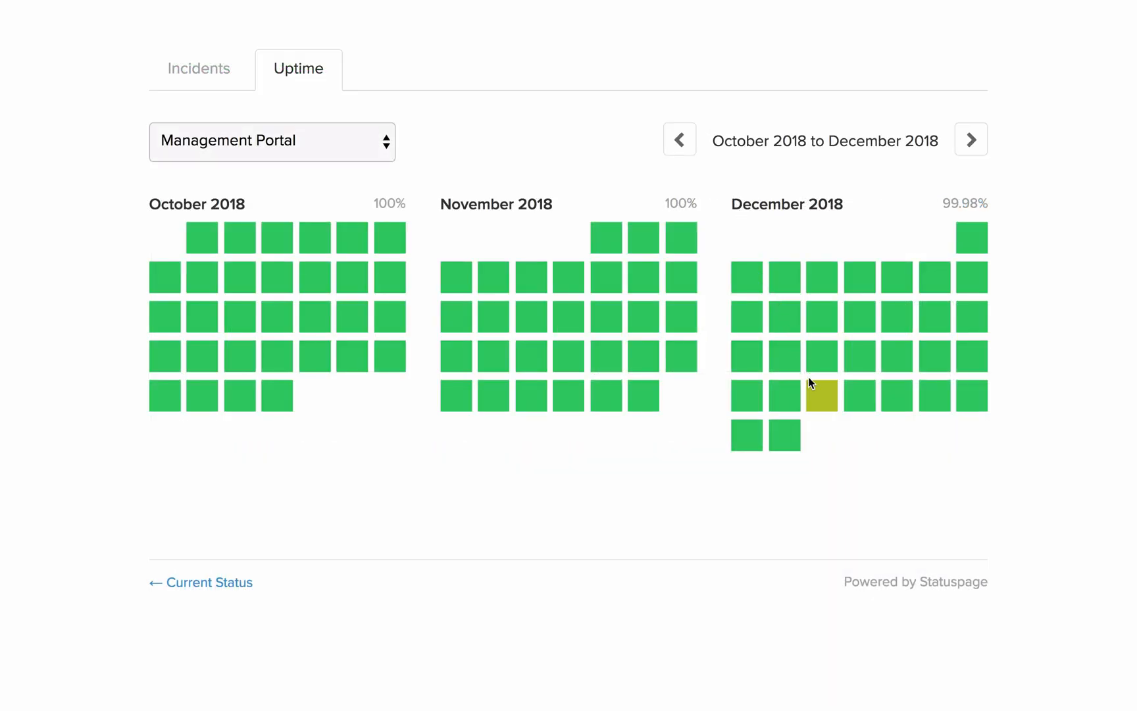
mouse_move(787, 397)
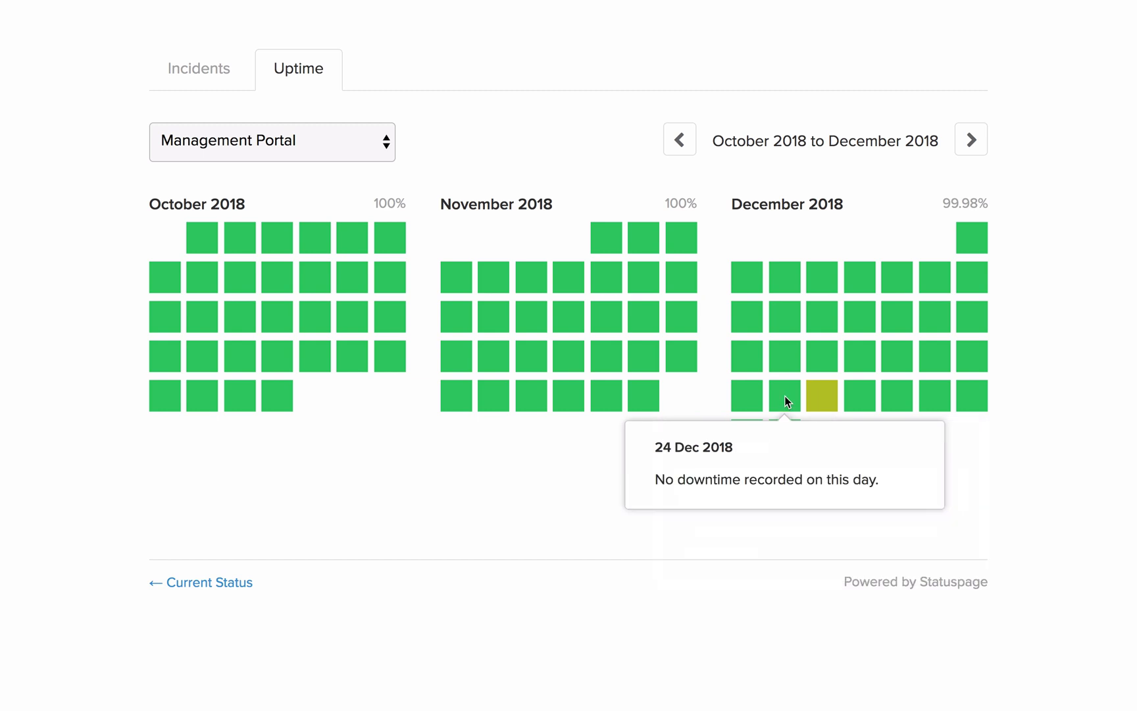